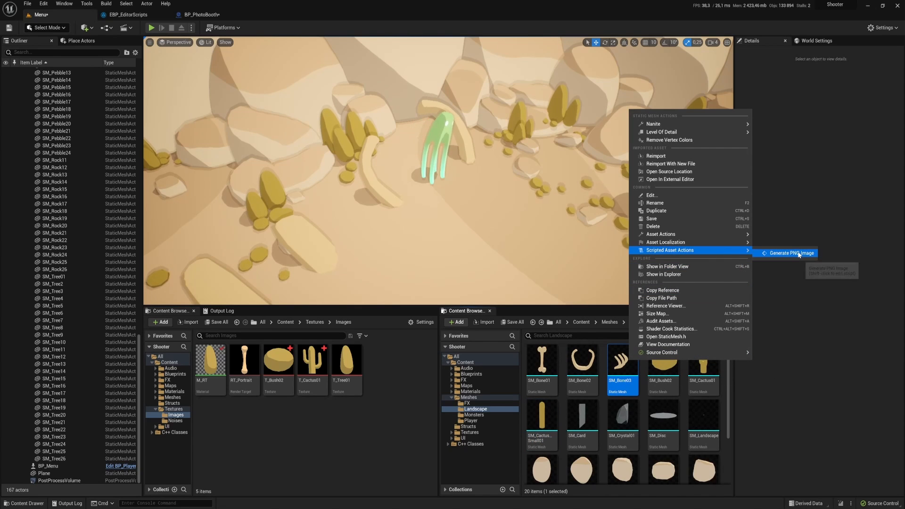
Generate a PNG image from SM_Bone03 and open the resulting T_Bone03 texture
left_click(791, 253)
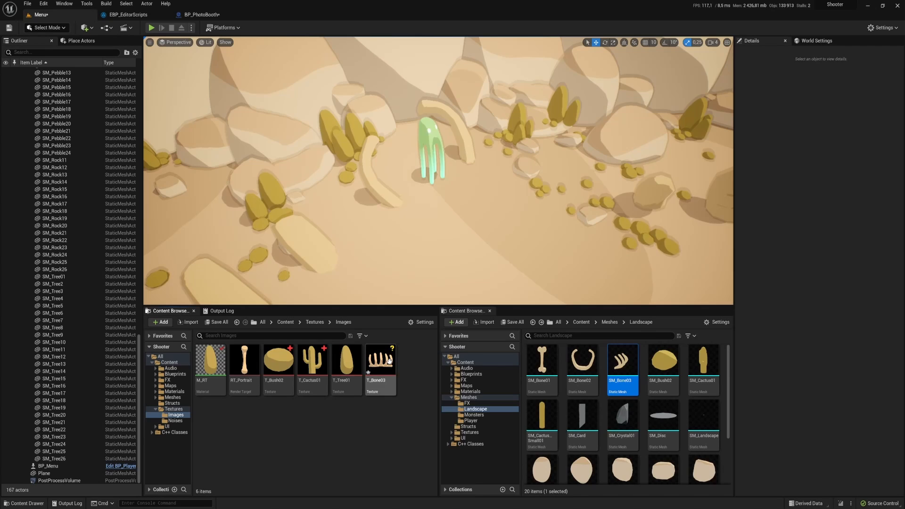
double_click(380, 360)
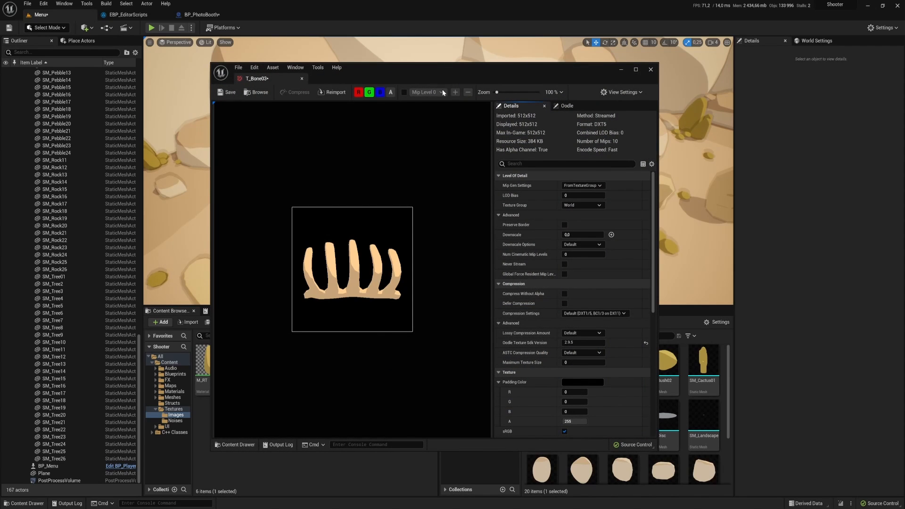
Switch to the BP_PhotoBooth tab and inspect the GeneratePortrait mesh-capture nodes
left_click(203, 15)
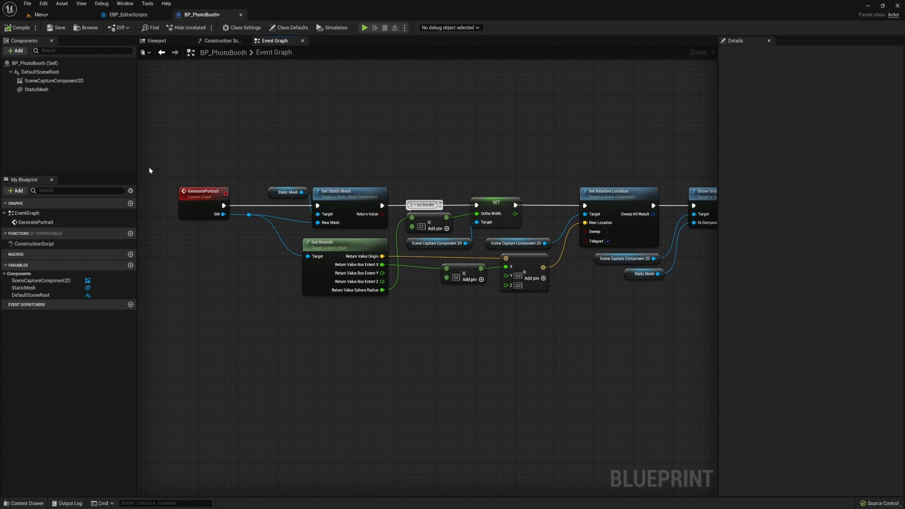
left_click(203, 195)
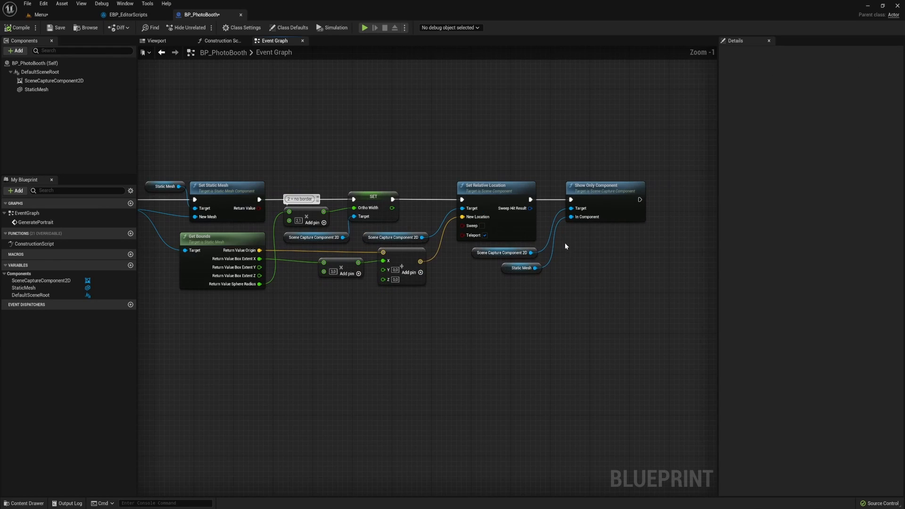
left_click(605, 180)
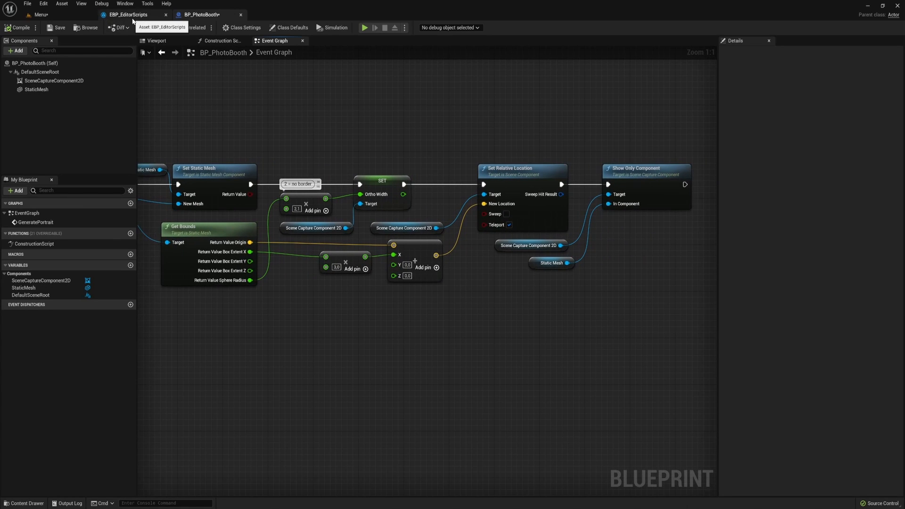
Review EBP_EditorScripts' Generate PNG Image graph, selecting the 'give RT enough time to update' comment
left_click(131, 15)
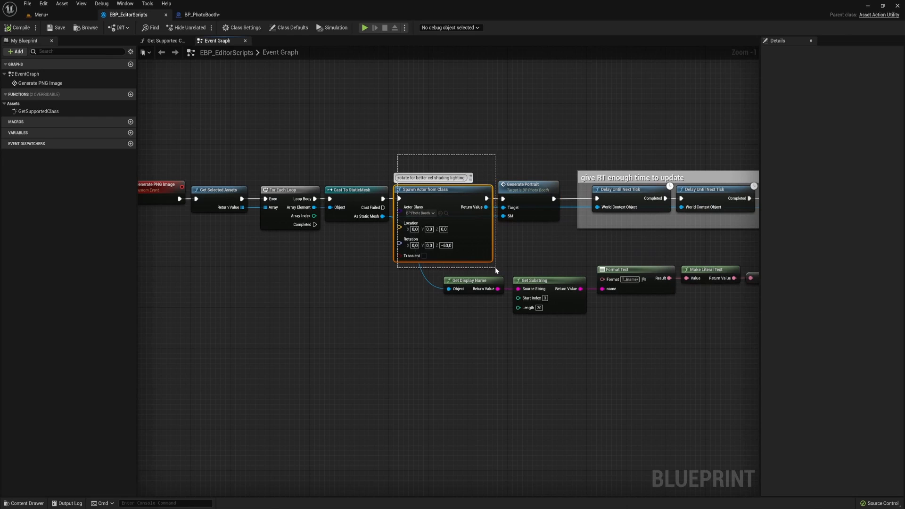
left_click(527, 184)
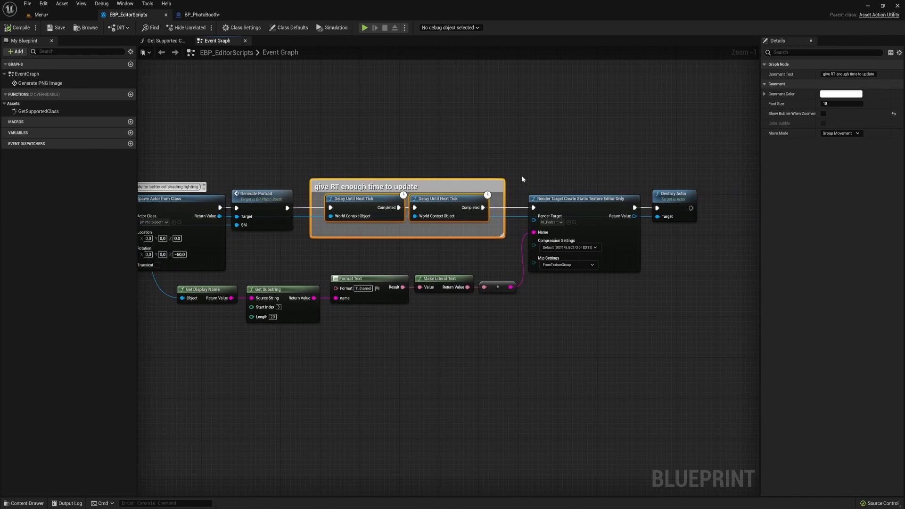
left_click(580, 198)
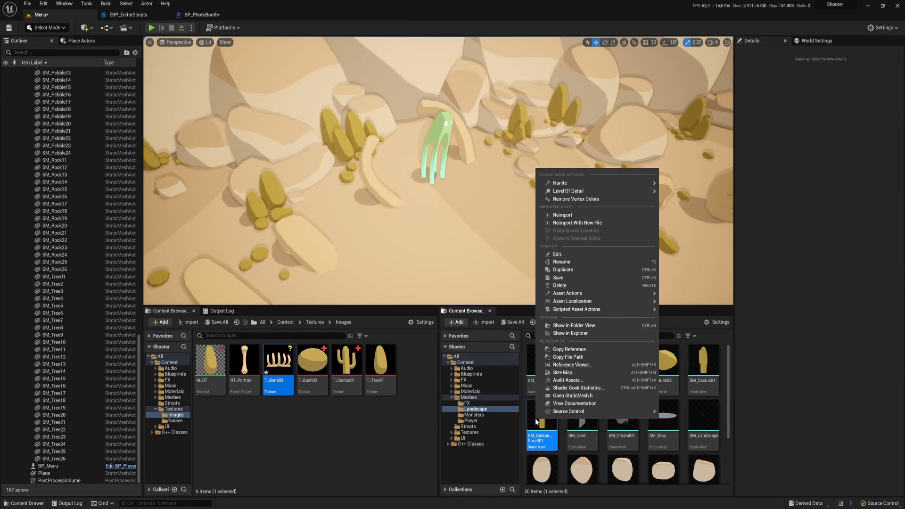
mouse_move(577, 309)
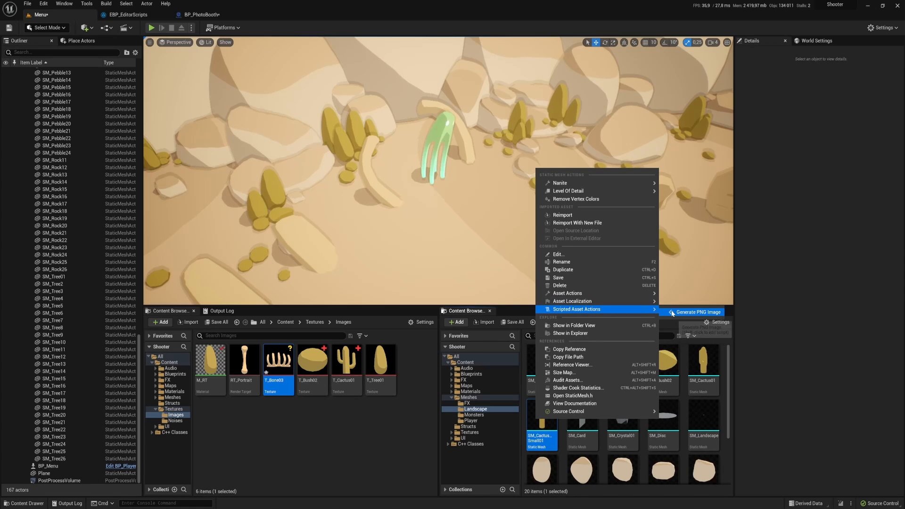